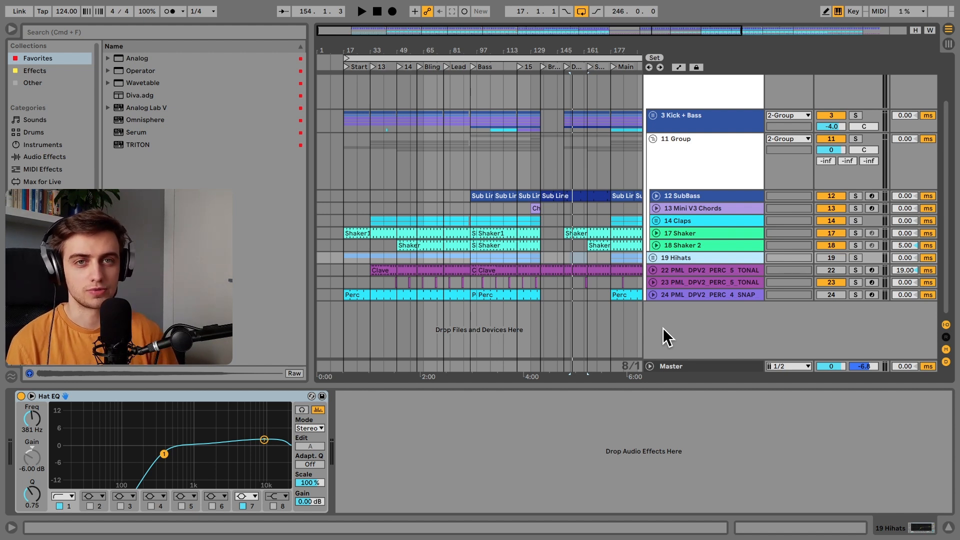
{"action": "mouse_move", "coordinate": [630, 294]}
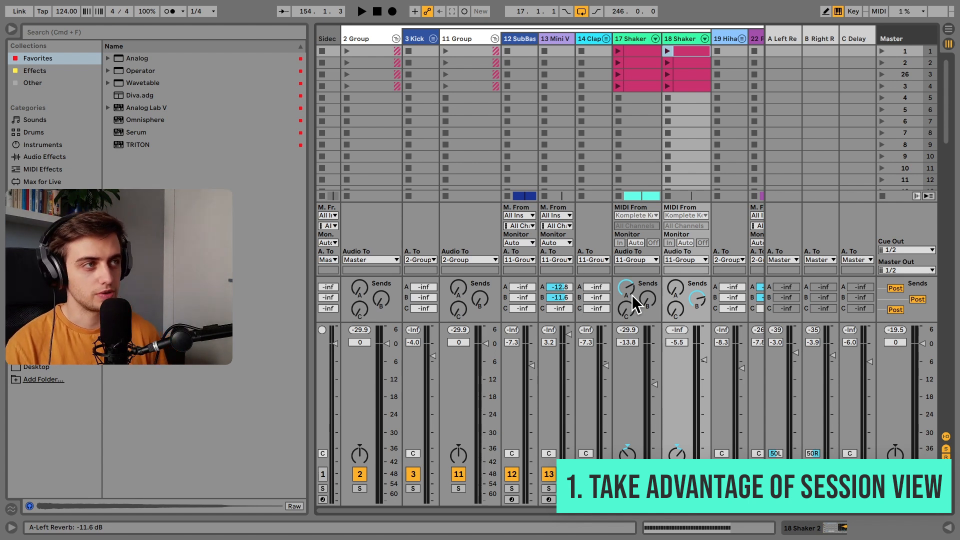
{"action": "mouse_move", "coordinate": [908, 57]}
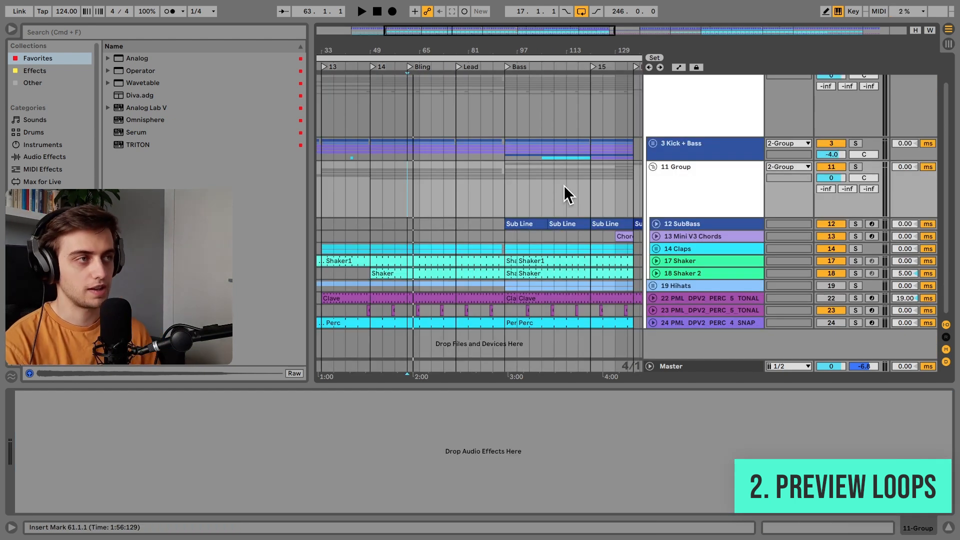
- Place the insert marker in the Arrangement timeline
{"action": "left_click", "coordinate": [361, 11]}
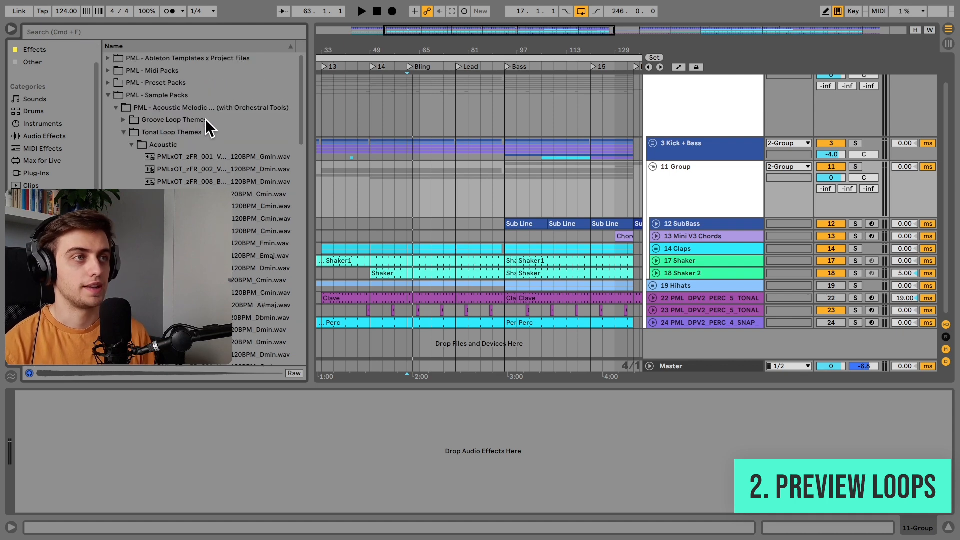
{"action": "mouse_move", "coordinate": [224, 116]}
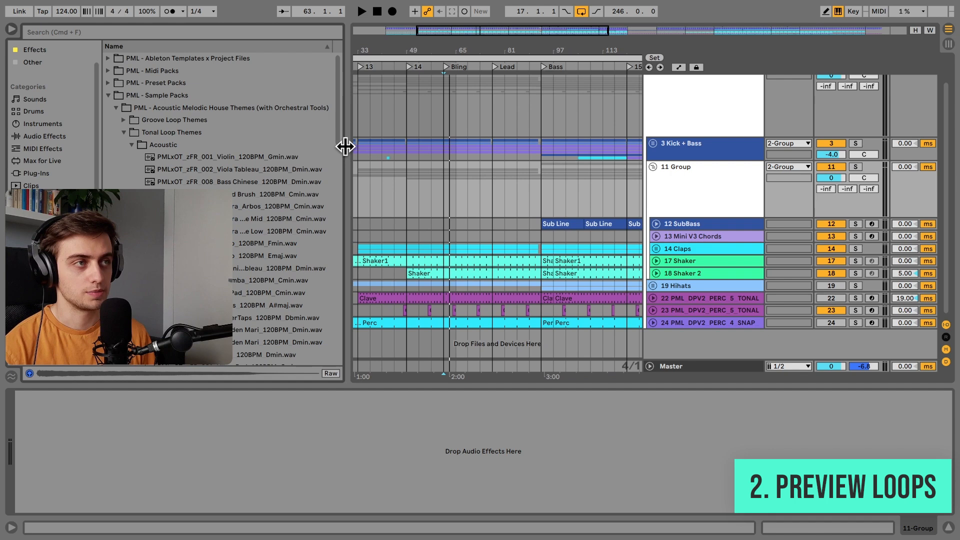
- Scroll to the Acoustic tonal loop themes and preview one of the loops
{"action": "scroll", "scroll_direction": "down", "scroll_amount": 3}
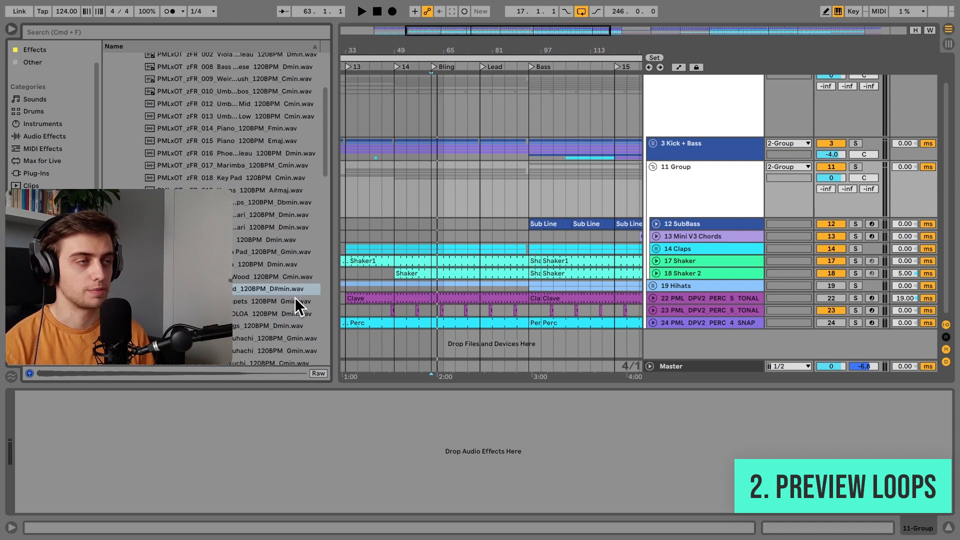
{"action": "mouse_move", "coordinate": [264, 221]}
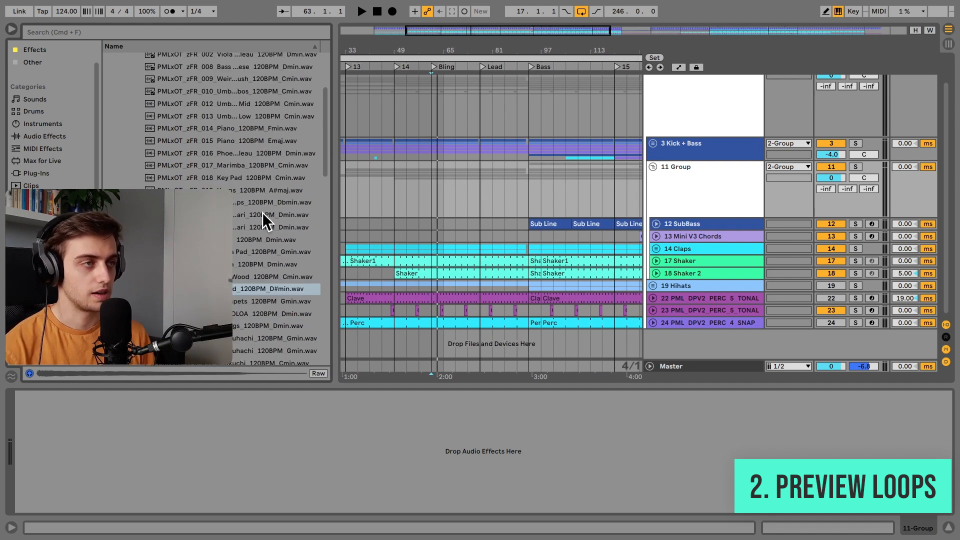
{"action": "left_click", "coordinate": [270, 357]}
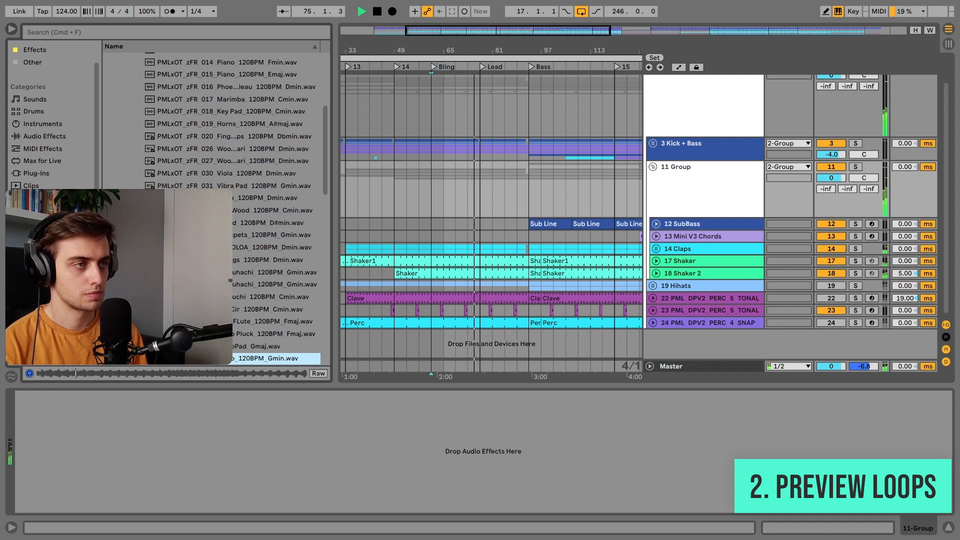
- Scroll further through the Acoustic loops and toggle library sound auditioning
{"action": "scroll", "scroll_direction": "down", "scroll_amount": 3}
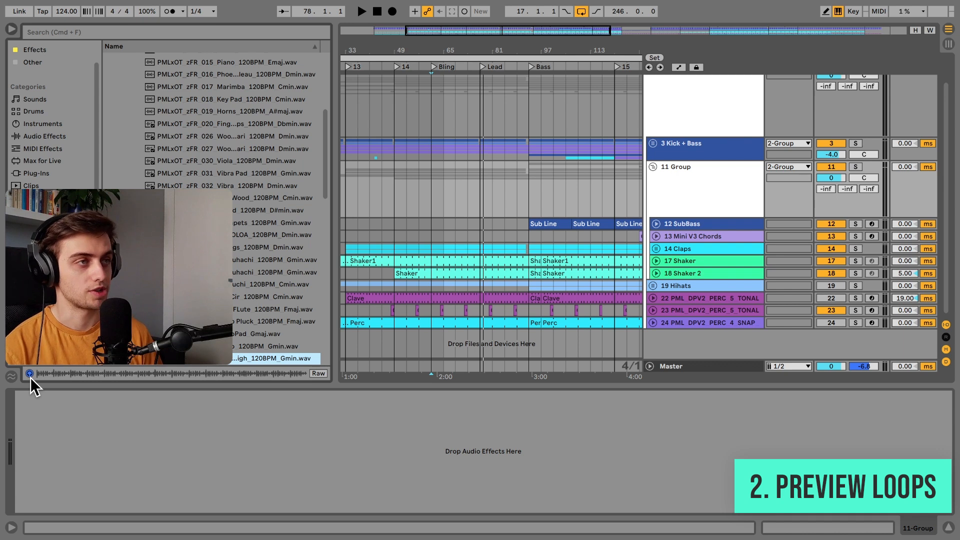
{"action": "left_click", "coordinate": [37, 57]}
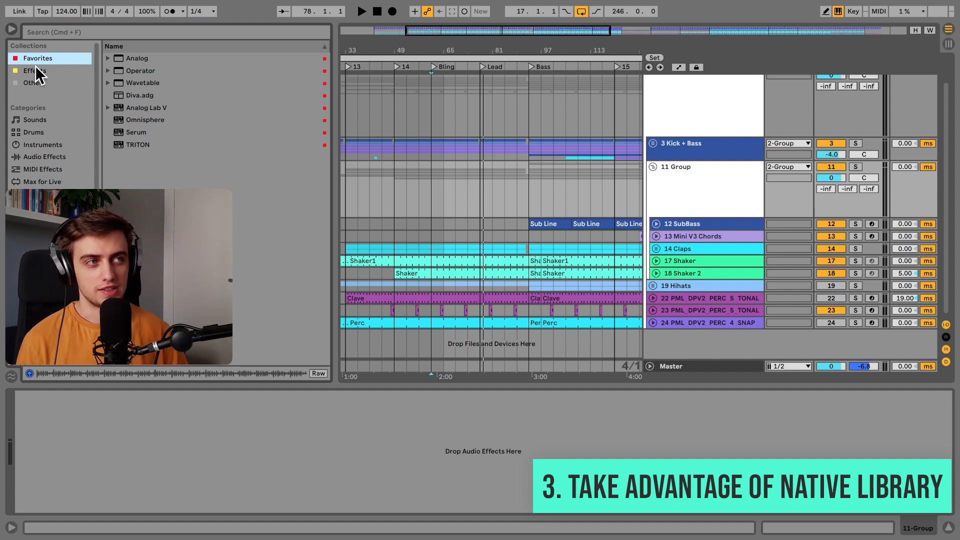
{"action": "scroll", "scroll_direction": "down", "scroll_amount": 3}
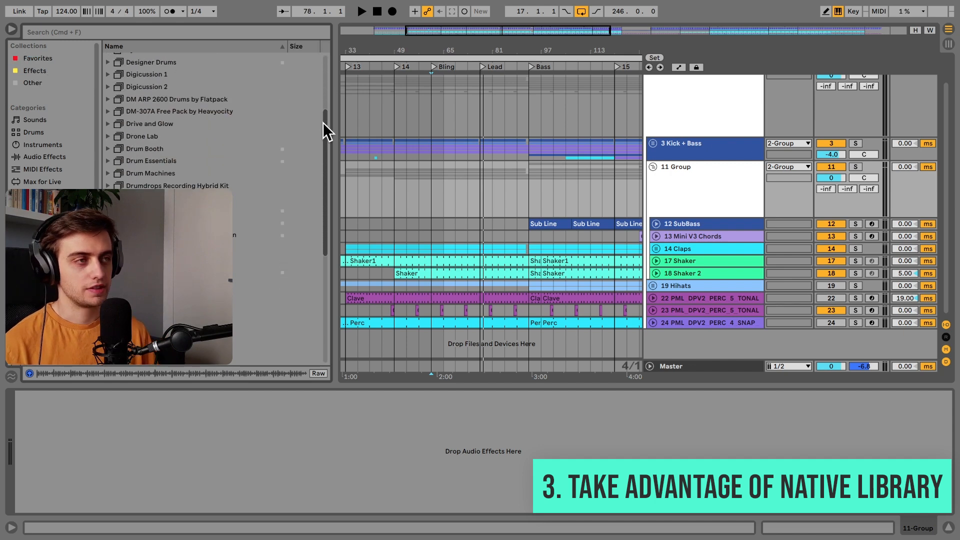
{"action": "left_click", "coordinate": [33, 132]}
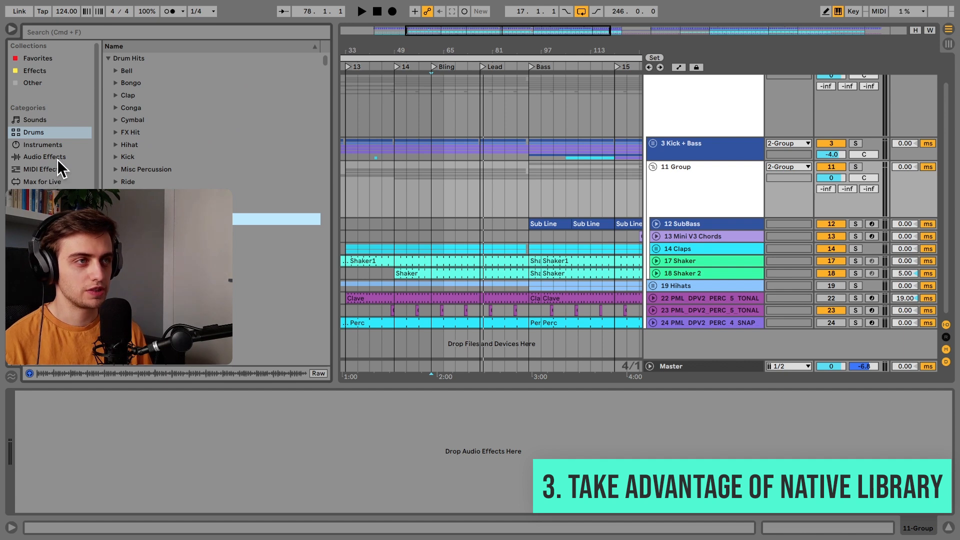
{"action": "left_click", "coordinate": [42, 144]}
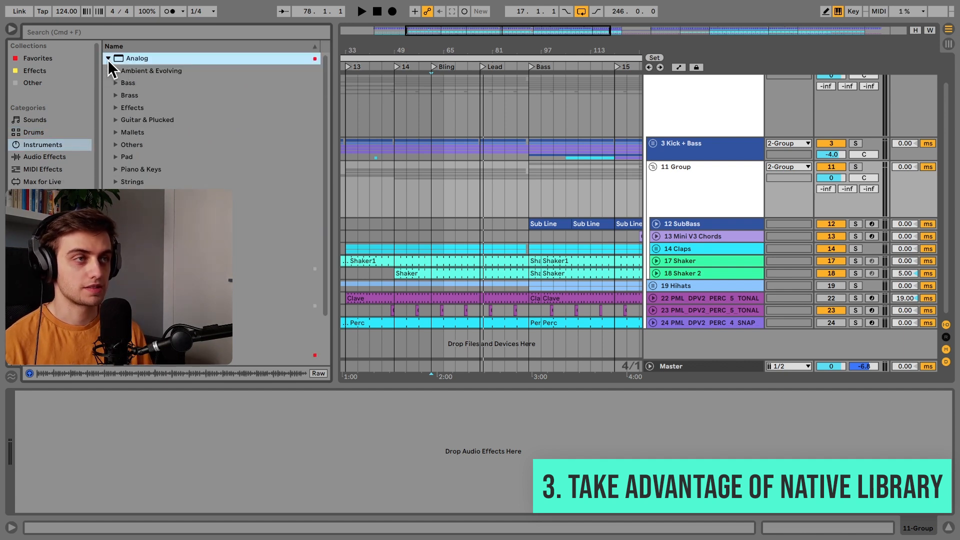
{"action": "left_click", "coordinate": [131, 181]}
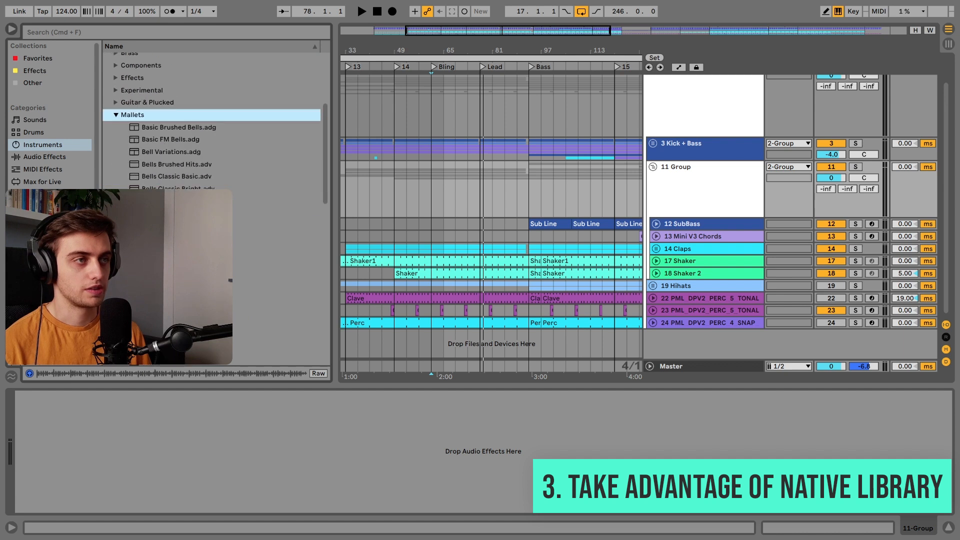
{"action": "left_click", "coordinate": [115, 115]}
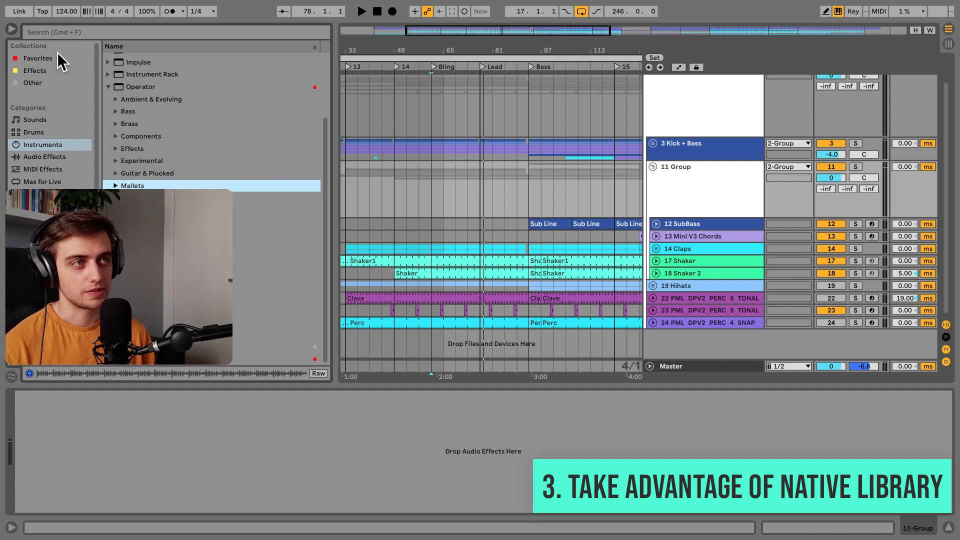
{"action": "left_click", "coordinate": [37, 58]}
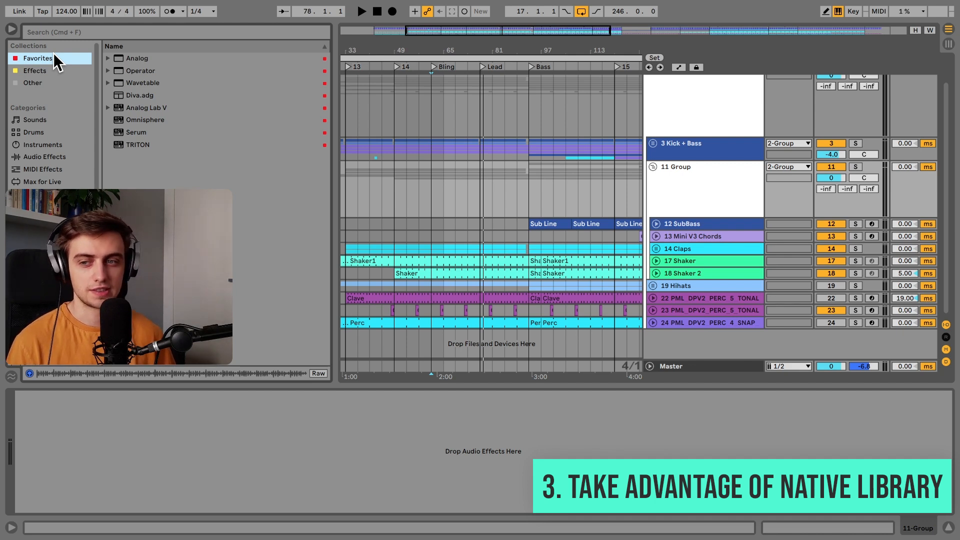
- Load Analog, then Operator, then Wavetable from Favorites onto track 25
{"action": "double_click", "coordinate": [137, 58]}
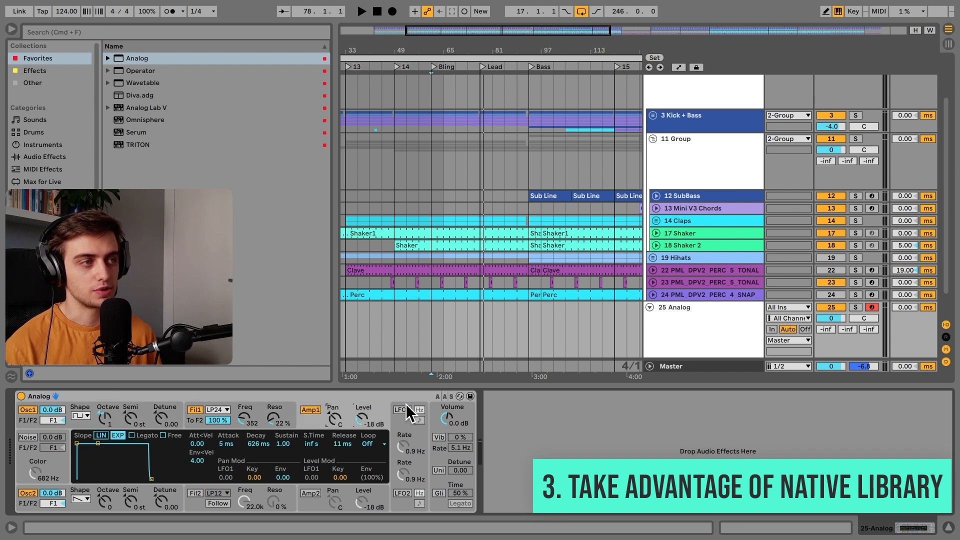
{"action": "left_click", "coordinate": [402, 410]}
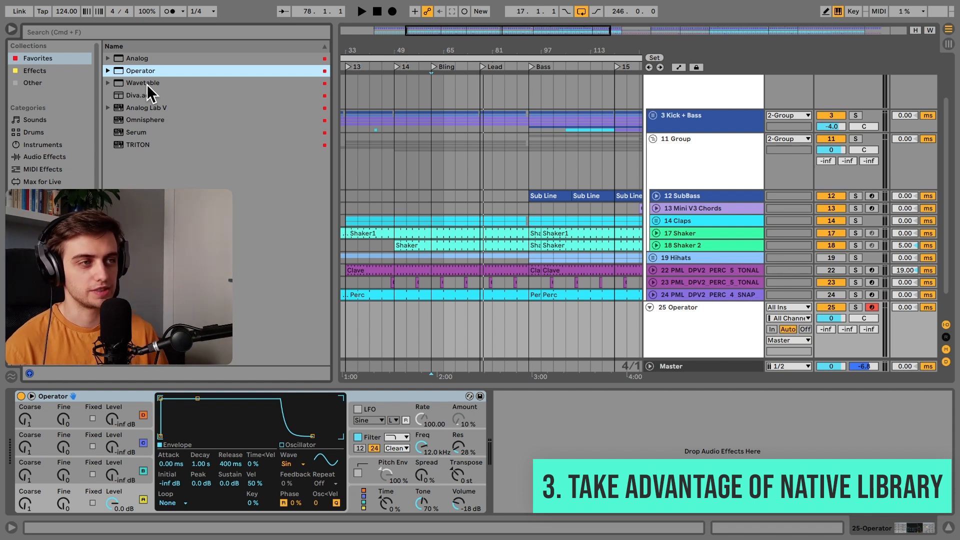
{"action": "mouse_move", "coordinate": [119, 420]}
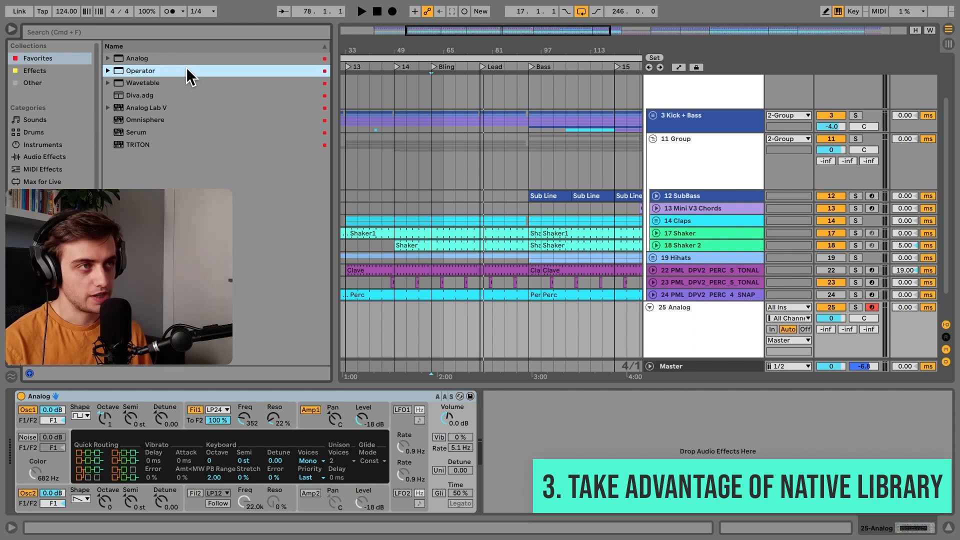
{"action": "double_click", "coordinate": [140, 70]}
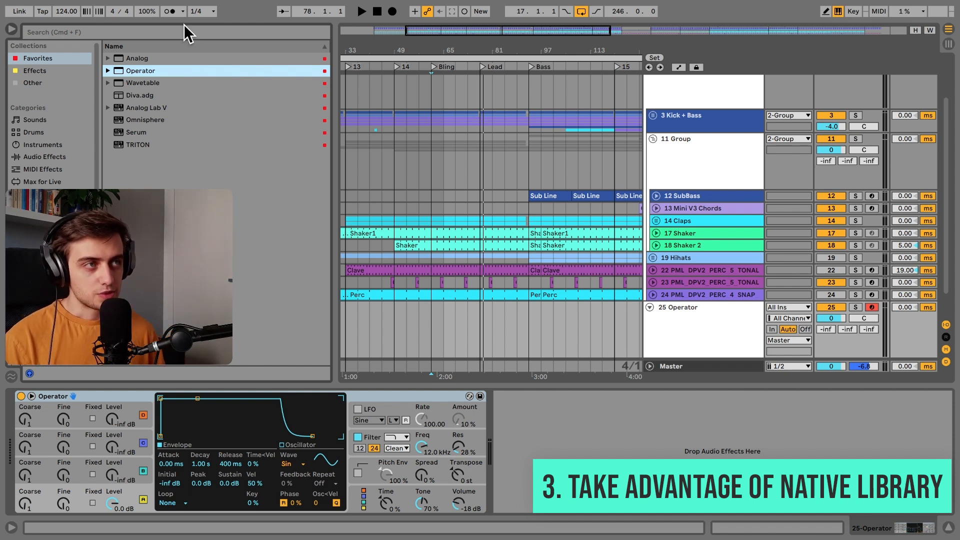
{"action": "left_click", "coordinate": [141, 83]}
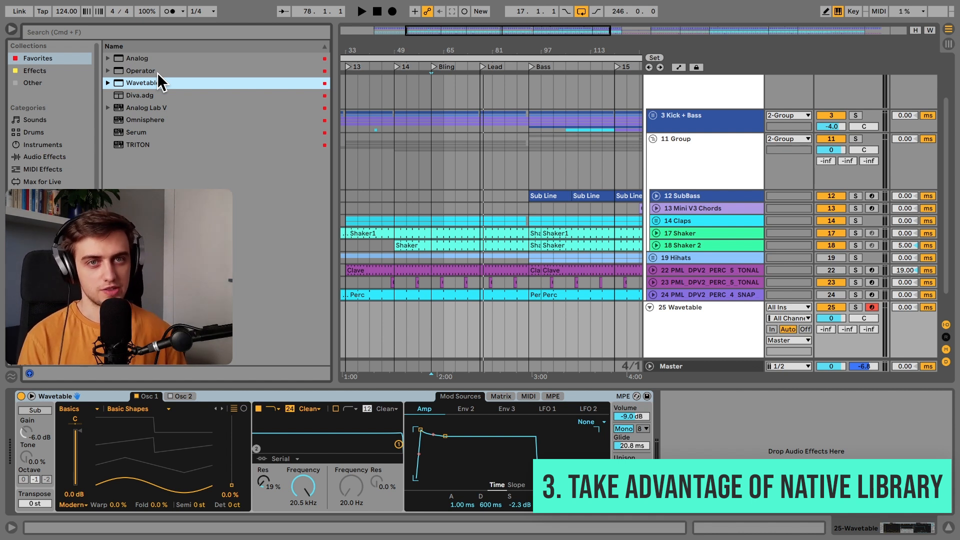
{"action": "left_click", "coordinate": [123, 409]}
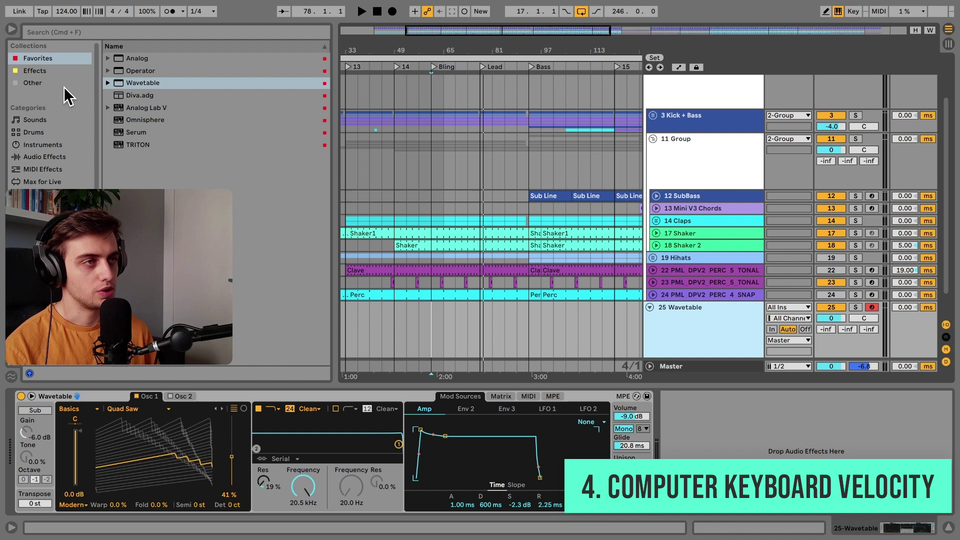
- Search the instrument library for 'piano'
{"action": "type", "text": "piano"}
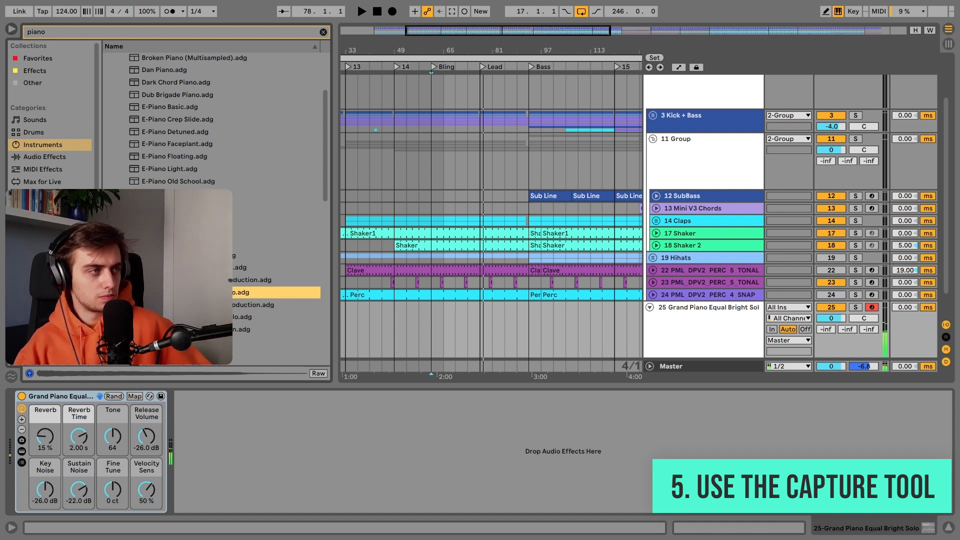
- Capture the played notes as a MIDI clip on track 25 and open it for editing
{"action": "left_click", "coordinate": [435, 331]}
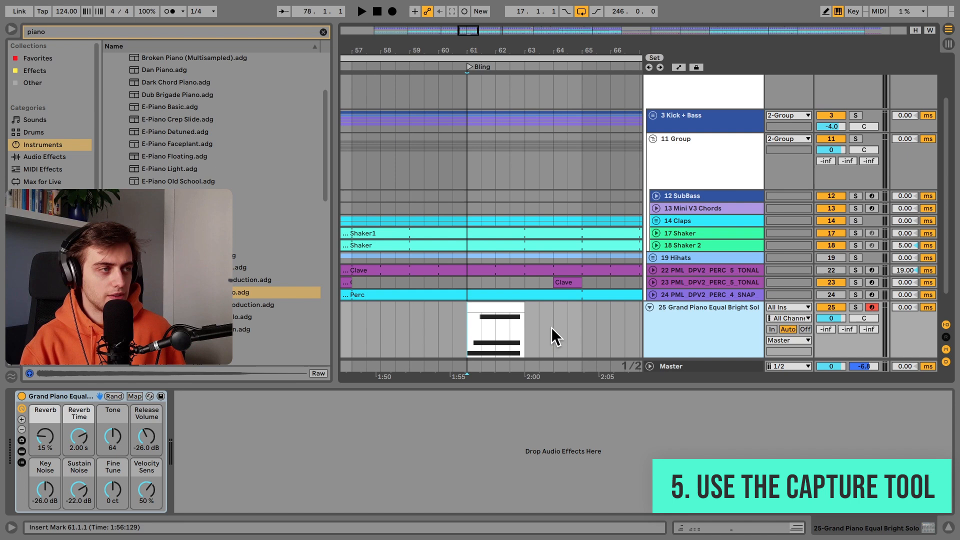
{"action": "double_click", "coordinate": [495, 331]}
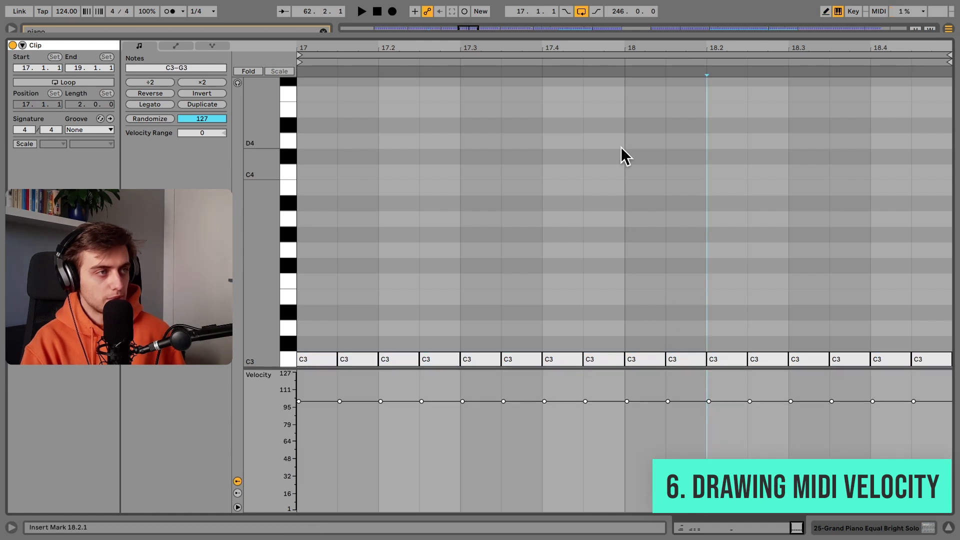
- Scroll the clip's MIDI editor to reach the C3 notes' velocity lane
{"action": "scroll", "scroll_direction": "down", "scroll_amount": 3}
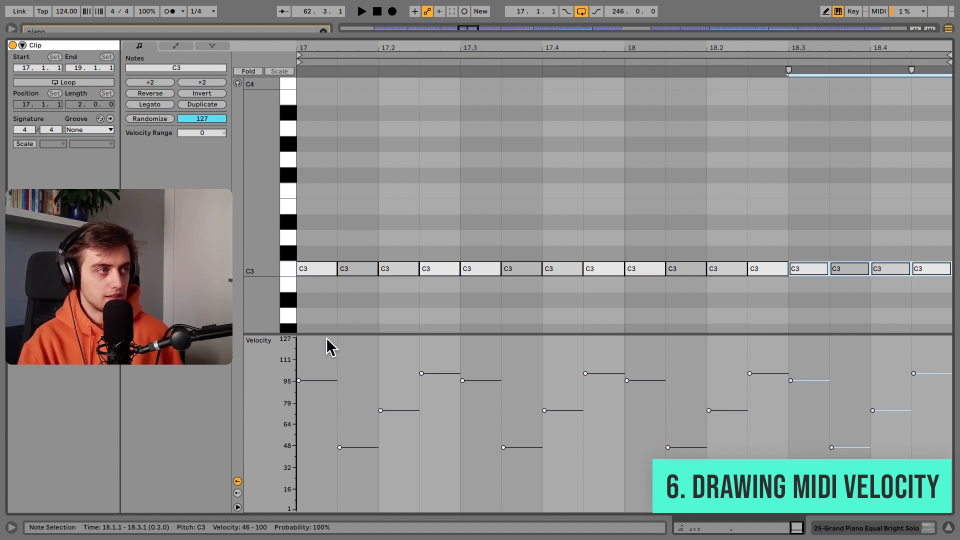
{"action": "mouse_move", "coordinate": [505, 195]}
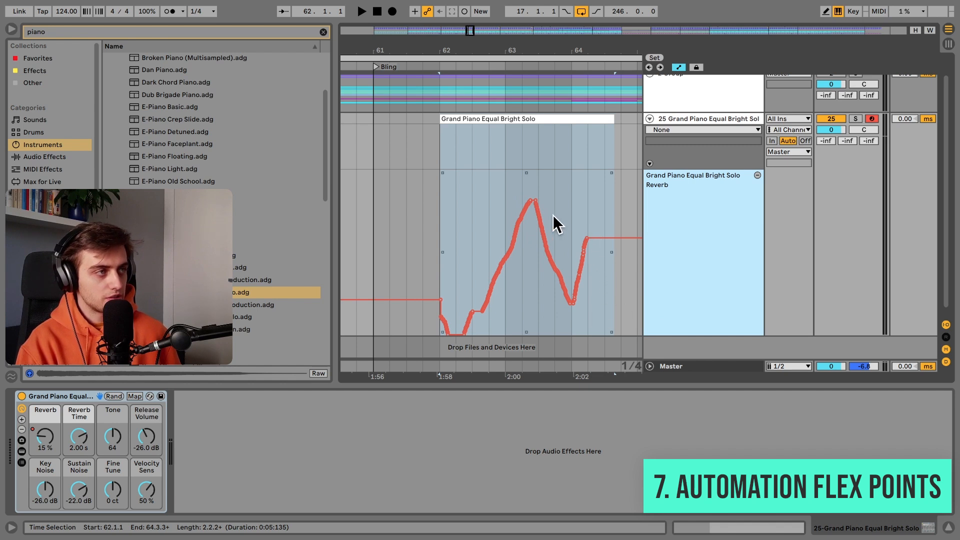
{"action": "mouse_move", "coordinate": [447, 186]}
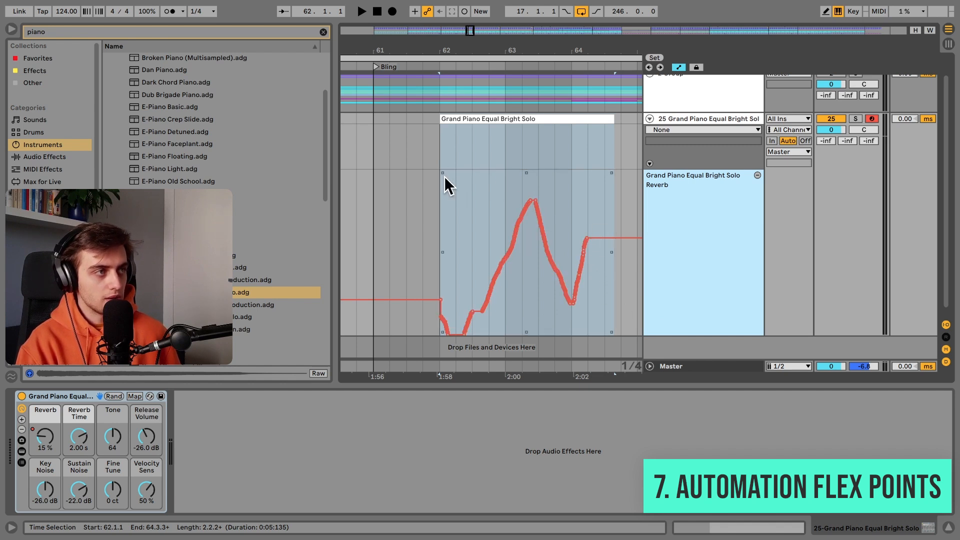
{"action": "mouse_move", "coordinate": [545, 186]}
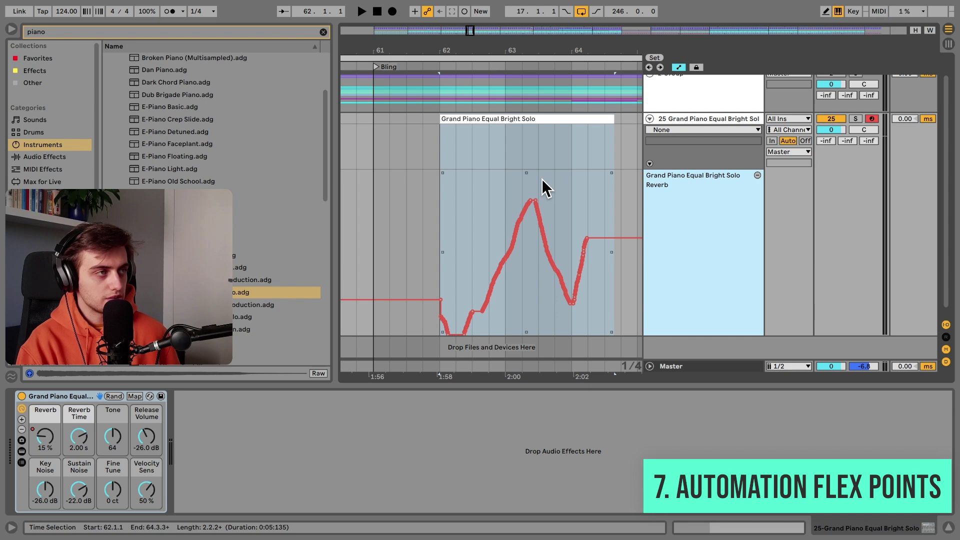
{"action": "mouse_move", "coordinate": [582, 207]}
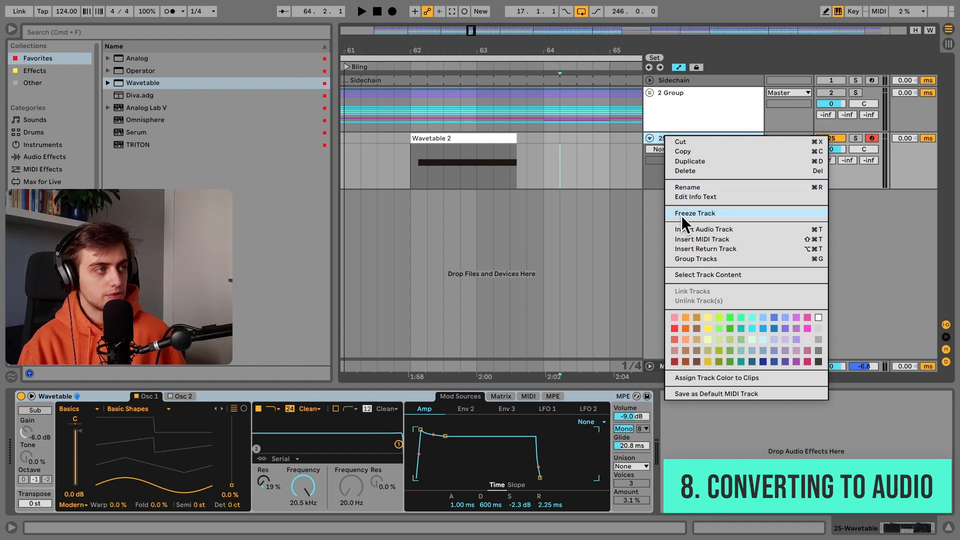
- Apply Freeze Track to the 25 Wavetable track
{"action": "left_click", "coordinate": [703, 229]}
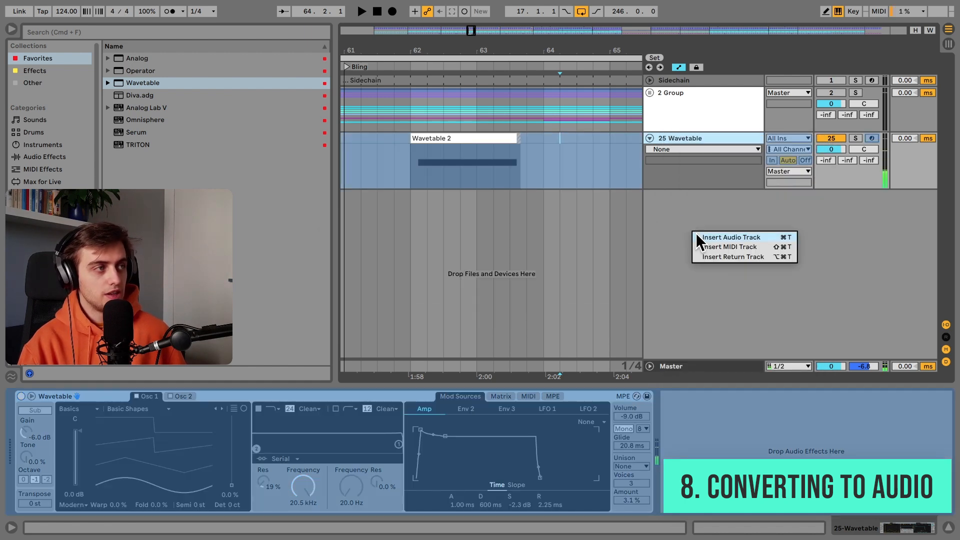
- Insert a new audio track and move the frozen Wavetable 2 clip onto it
{"action": "left_click", "coordinate": [728, 237]}
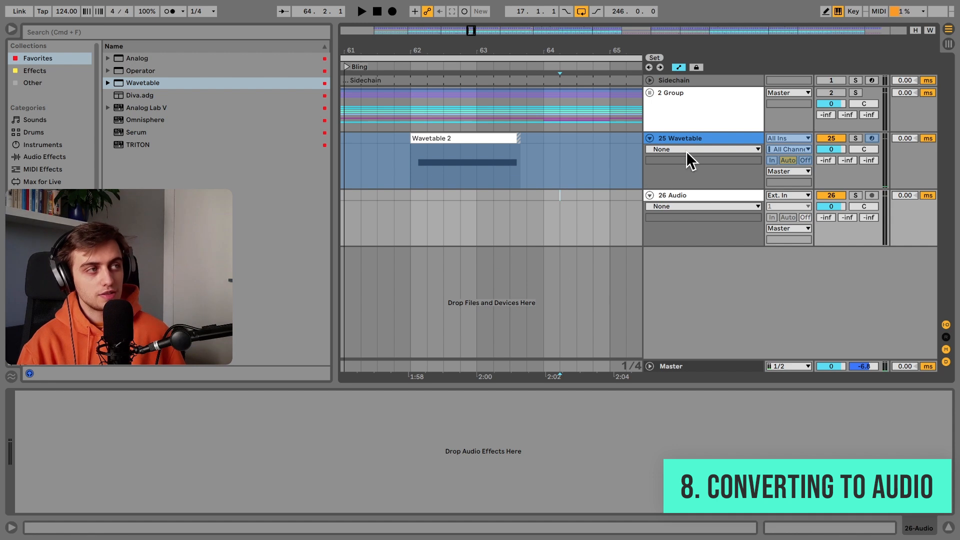
{"action": "mouse_move", "coordinate": [670, 153]}
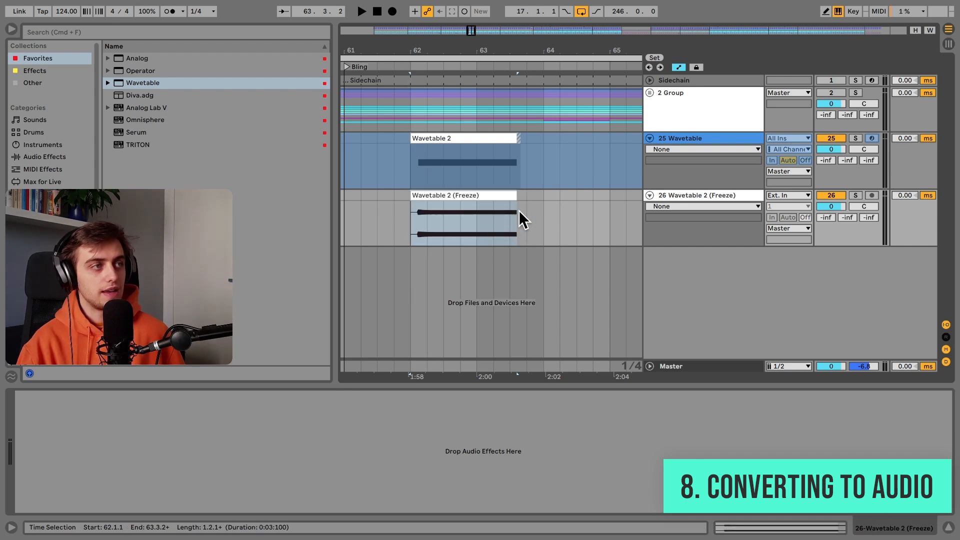
{"action": "mouse_move", "coordinate": [483, 239]}
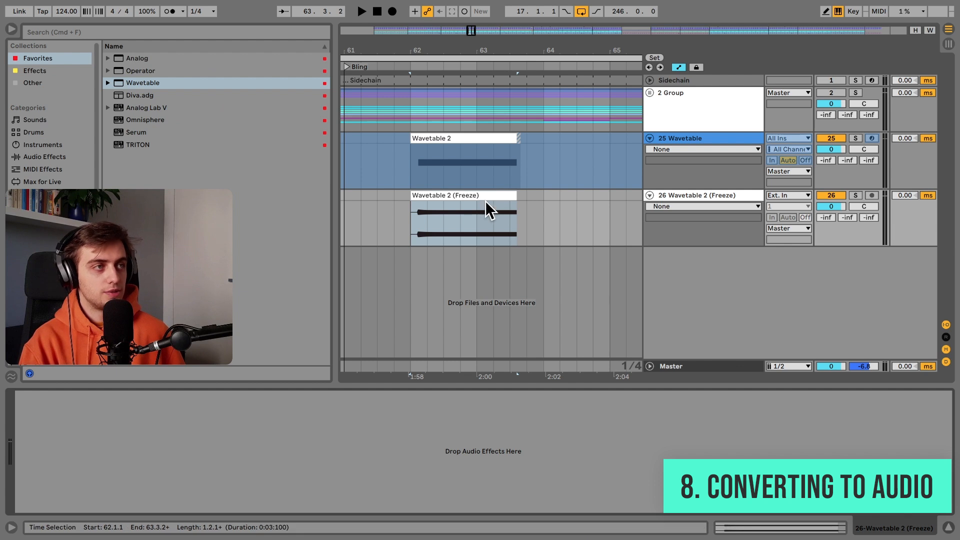
{"action": "left_click", "coordinate": [679, 138]}
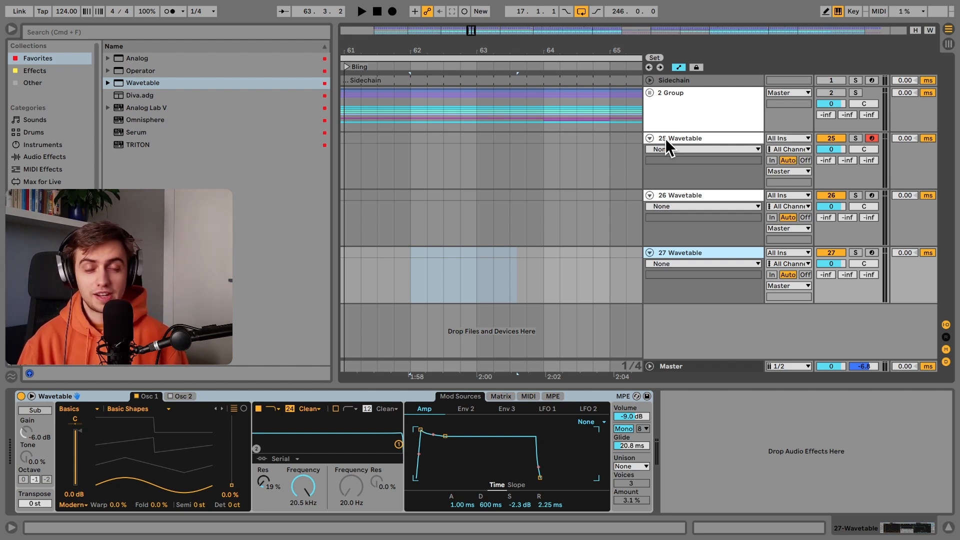
- Select the original Wavetable track 25
{"action": "left_click", "coordinate": [35, 70]}
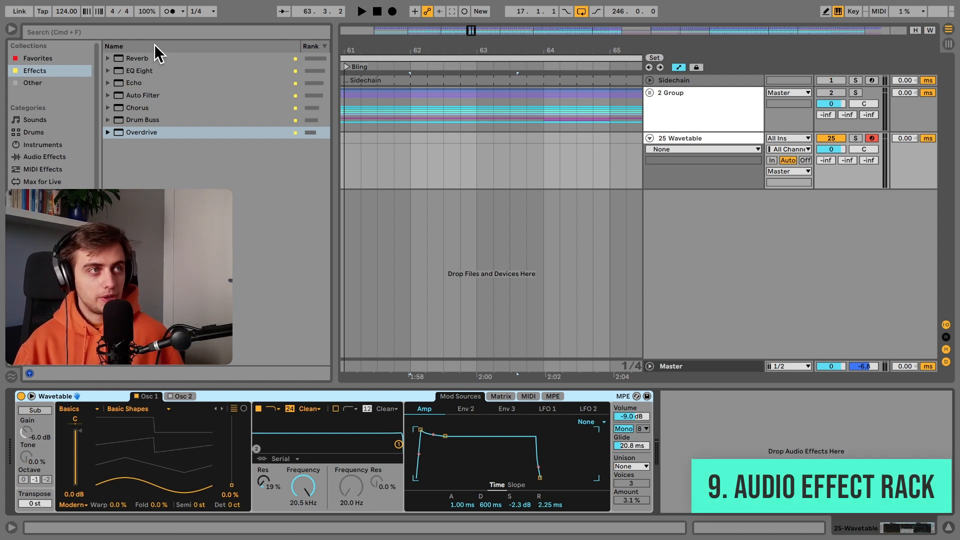
- Search 'eq' and show Macro 1–8 on the rack holding EQ Three
{"action": "type", "text": "eq"}
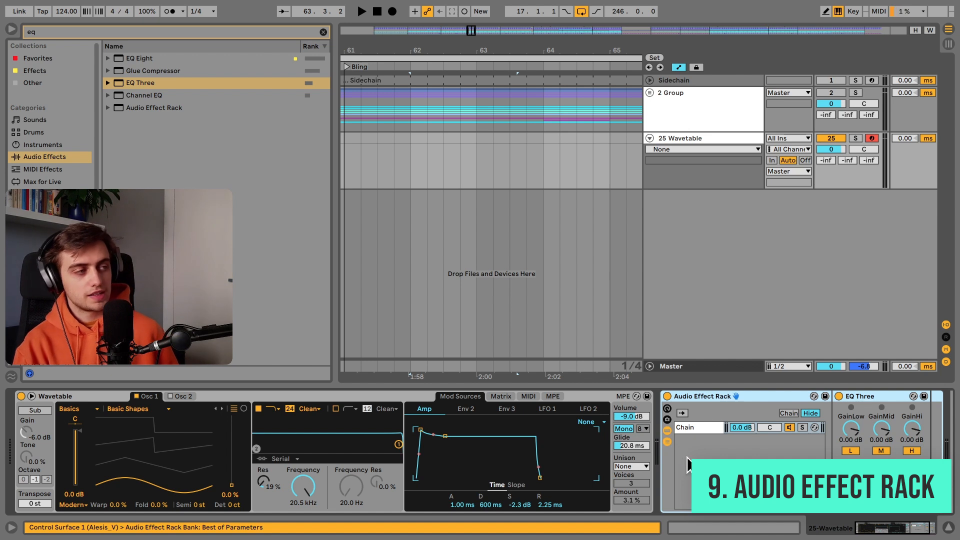
{"action": "mouse_move", "coordinate": [428, 401]}
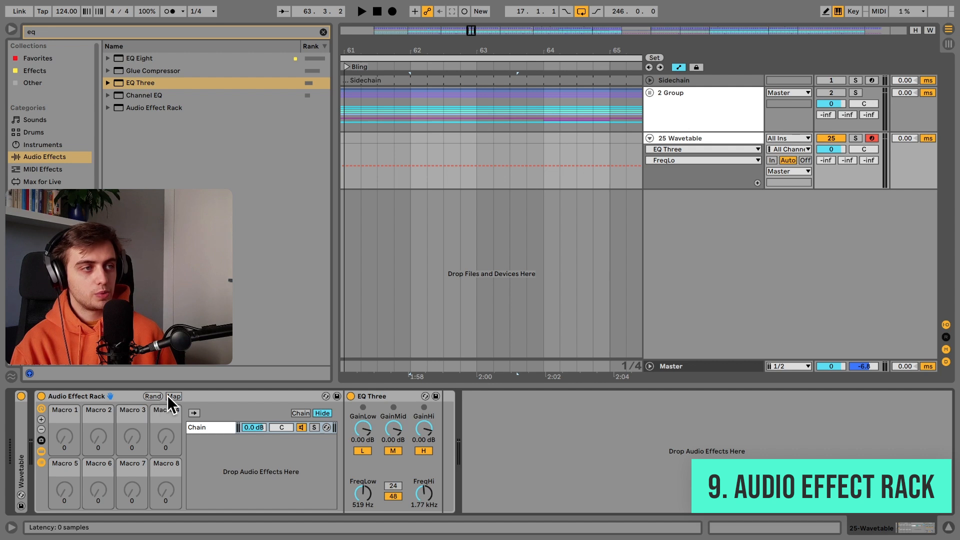
- Map EQ Three's FreqLow and FreqHi to macros and create Lows, Mids, Highs chains
{"action": "left_click", "coordinate": [173, 396]}
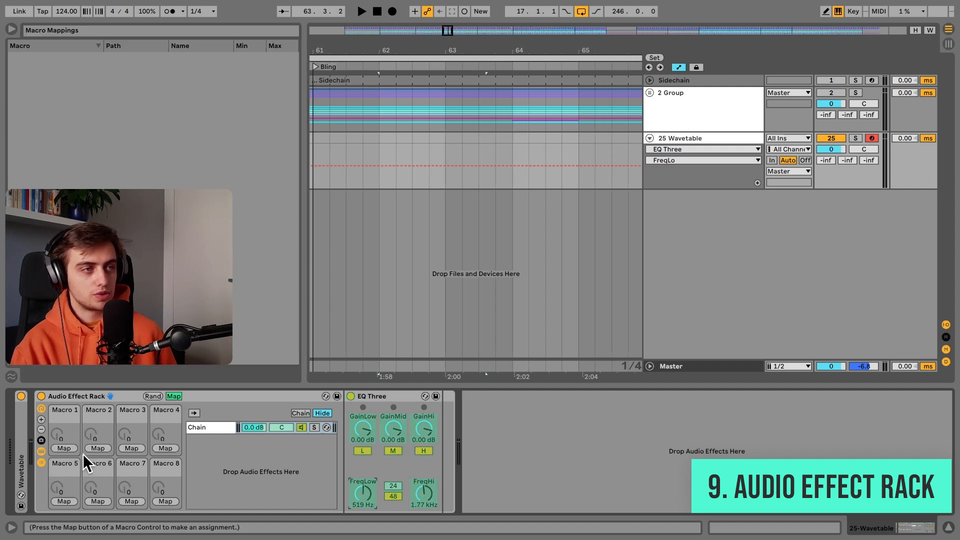
{"action": "mouse_move", "coordinate": [78, 452]}
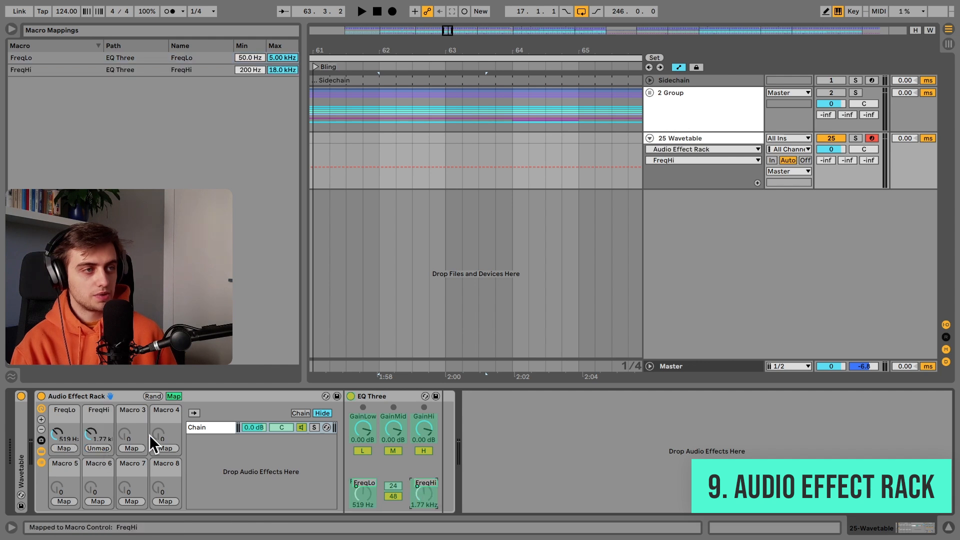
{"action": "type", "text": "eq"}
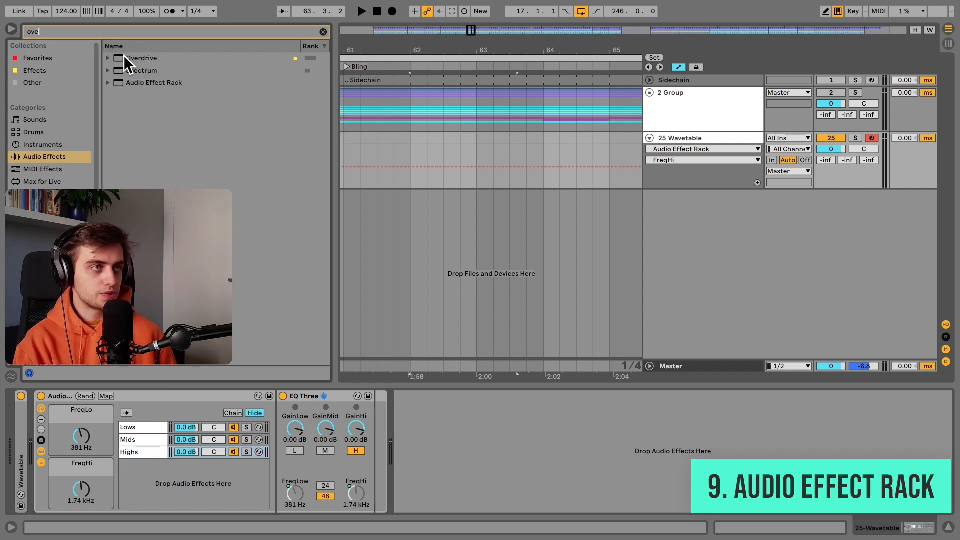
- Add a Reverb from the Effects browser to track 25's device chain
{"action": "double_click", "coordinate": [141, 58]}
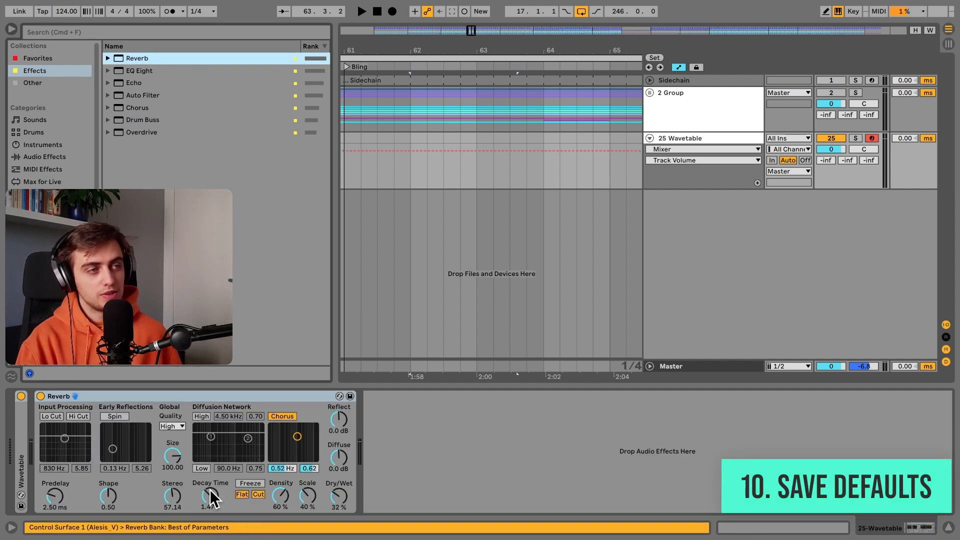
- Keep Reverb Quality at High and save it as Reverb's default preset
{"action": "left_click", "coordinate": [78, 416]}
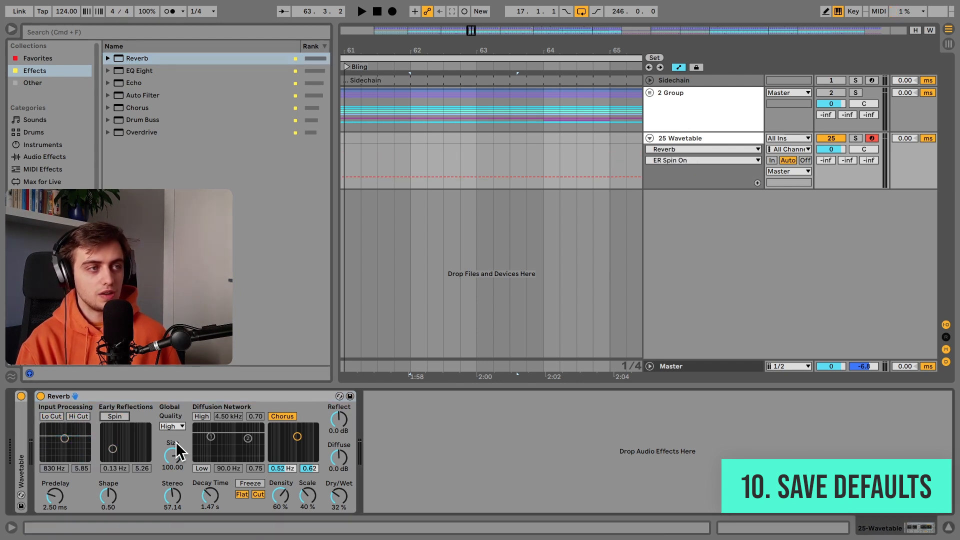
{"action": "left_click", "coordinate": [172, 425]}
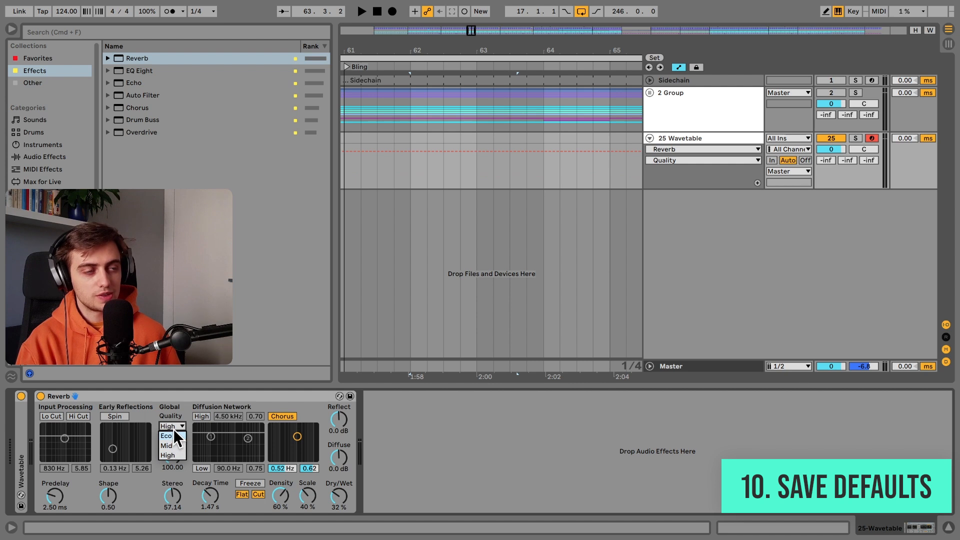
{"action": "left_click", "coordinate": [172, 425]}
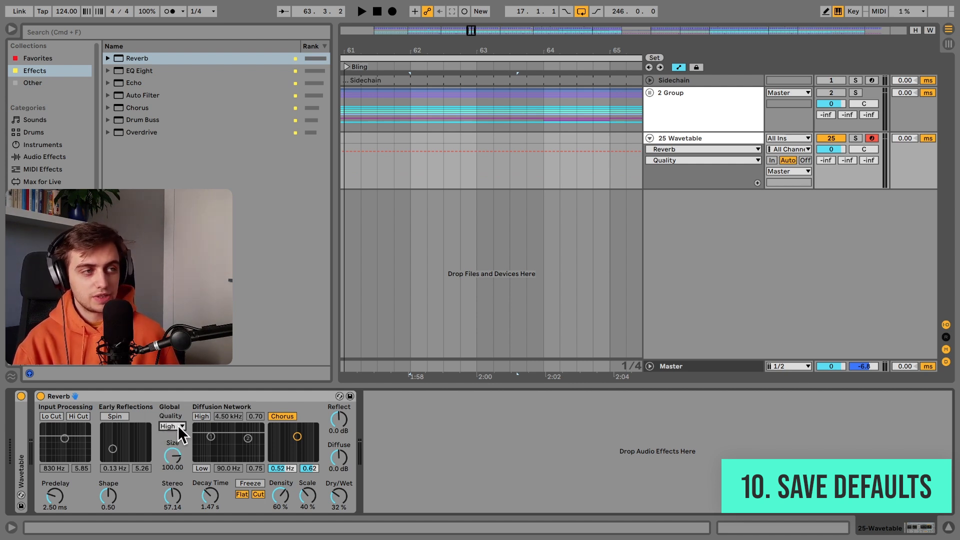
{"action": "mouse_move", "coordinate": [126, 441]}
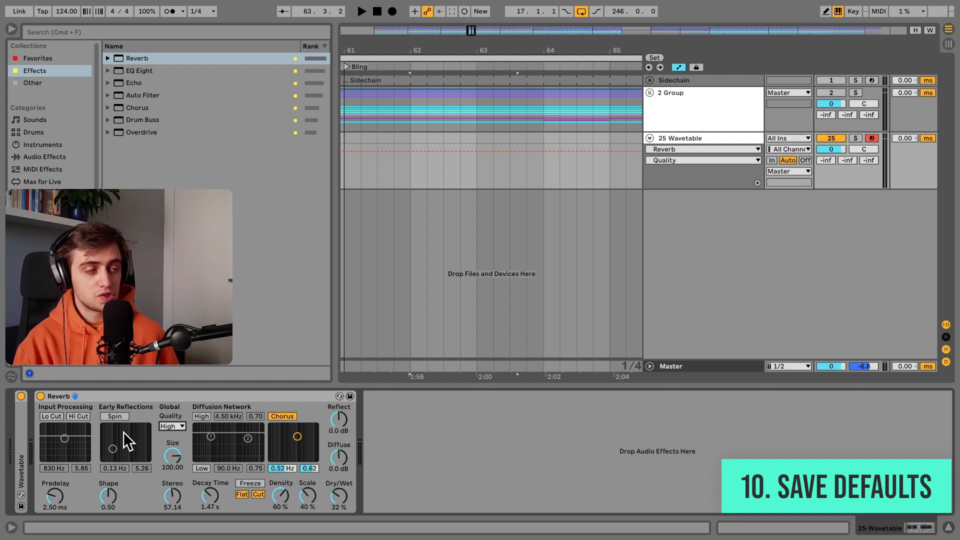
{"action": "mouse_move", "coordinate": [220, 471]}
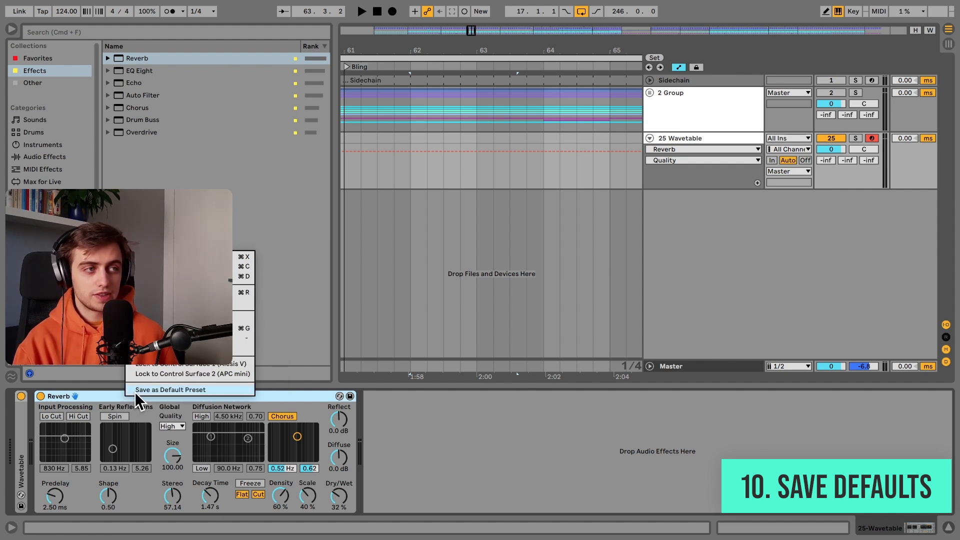
{"action": "left_click", "coordinate": [170, 390]}
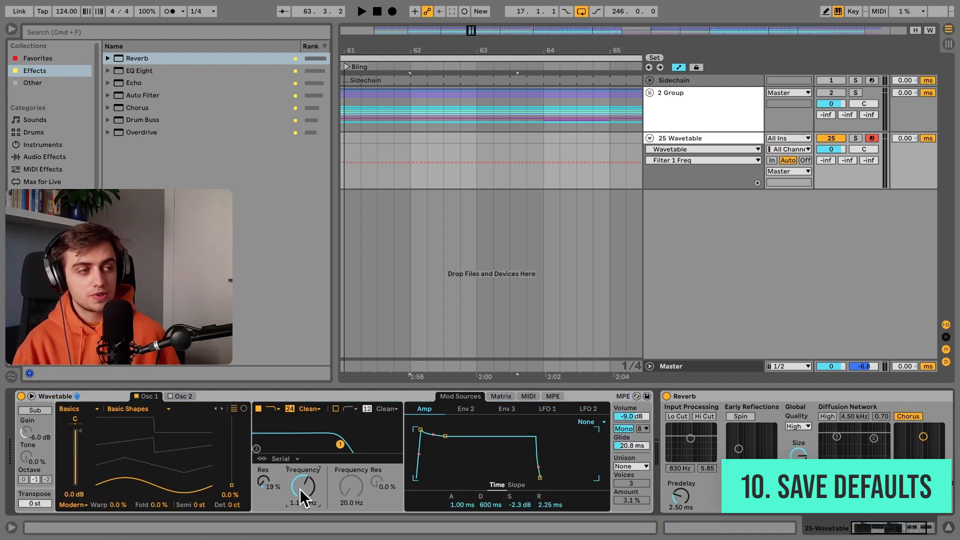
- Set Wavetable's Env 2 sustain to 0% and check its Filter 1 routing in the Matrix
{"action": "left_click", "coordinate": [469, 408]}
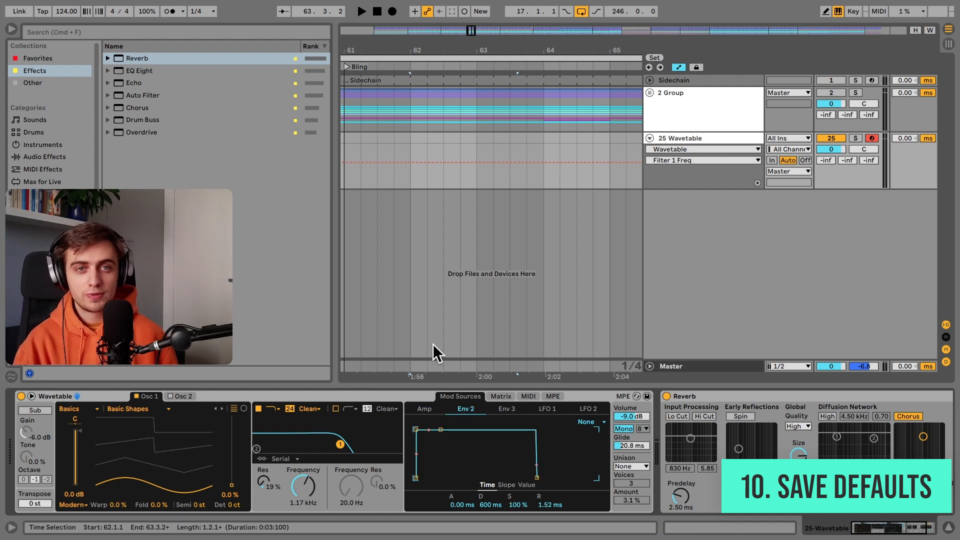
{"action": "left_click", "coordinate": [500, 396]}
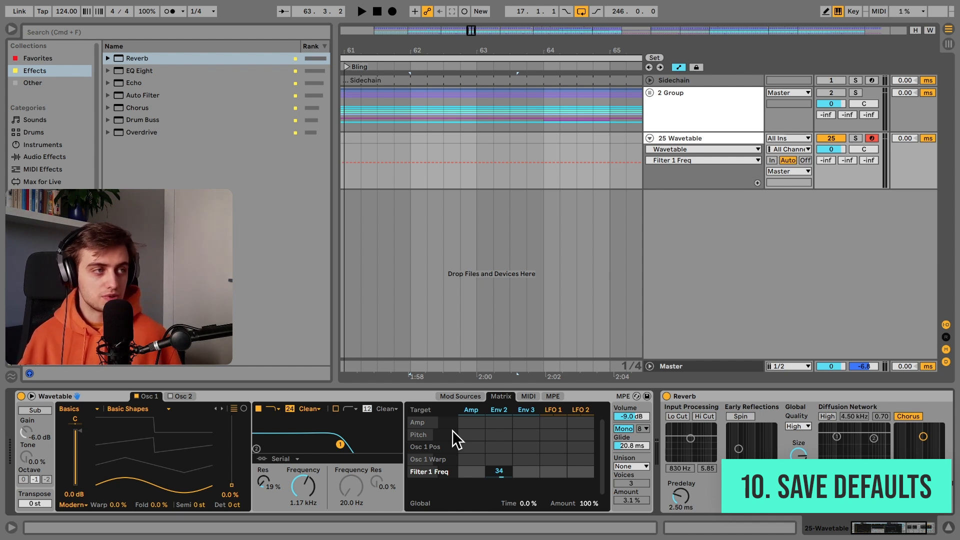
{"action": "left_click", "coordinate": [460, 396]}
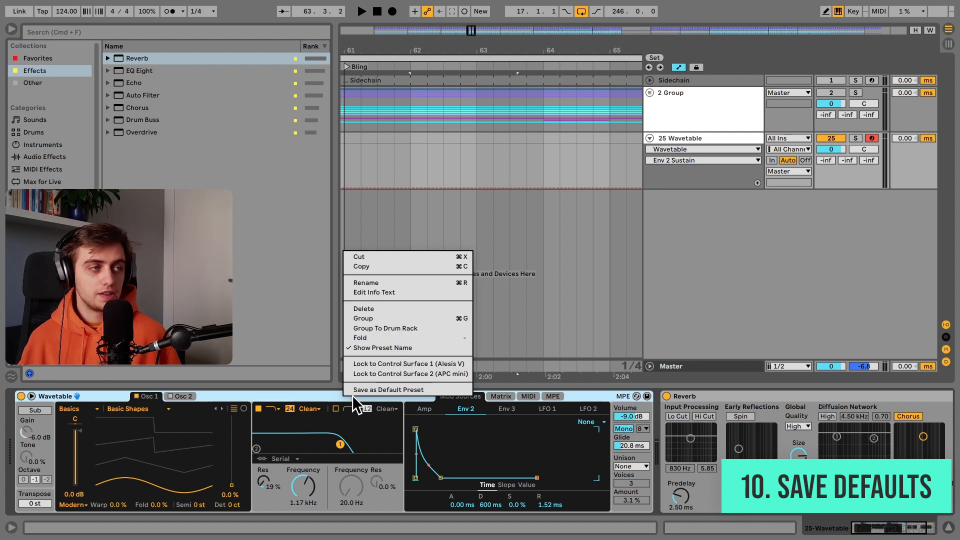
{"action": "mouse_move", "coordinate": [335, 404]}
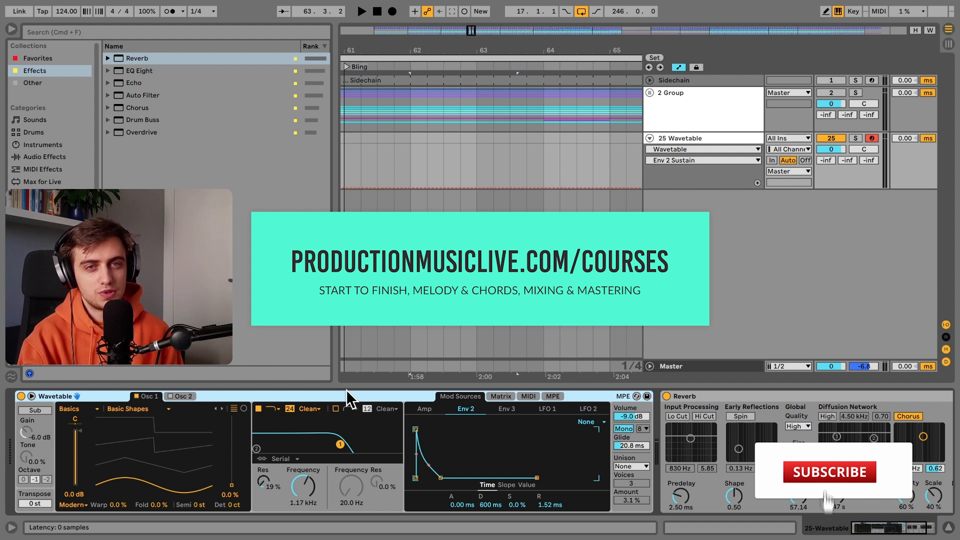
{"action": "left_click", "coordinate": [828, 472]}
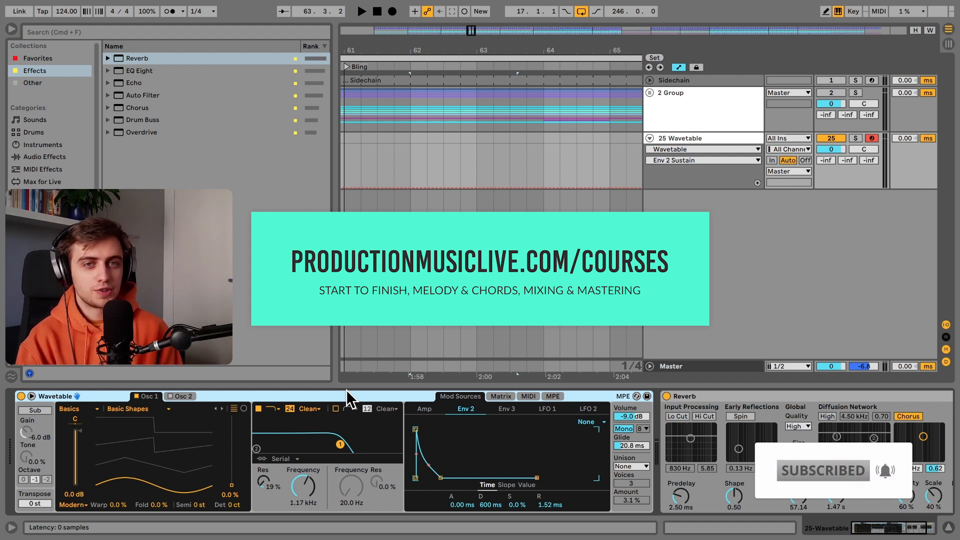